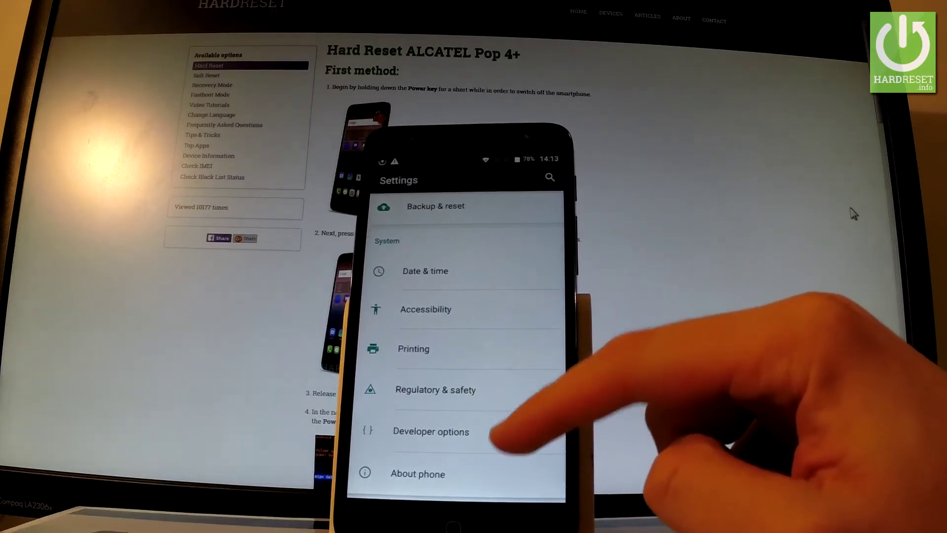
# Enter the Developer options page from the System section of Settings.
pyautogui.click(430, 431)
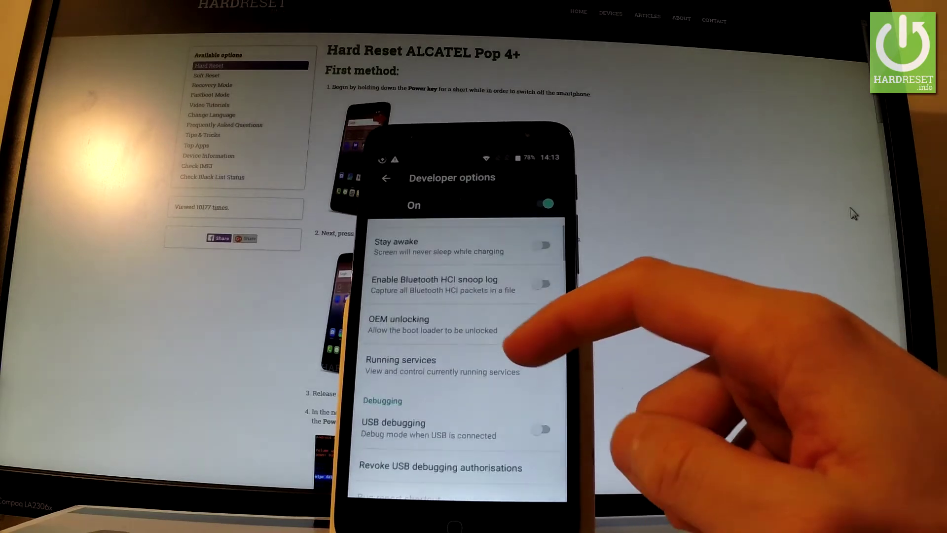
# Toggle USB debugging under the Debugging section, bringing up the Allow USB debugging warning.
pyautogui.scroll(-3)
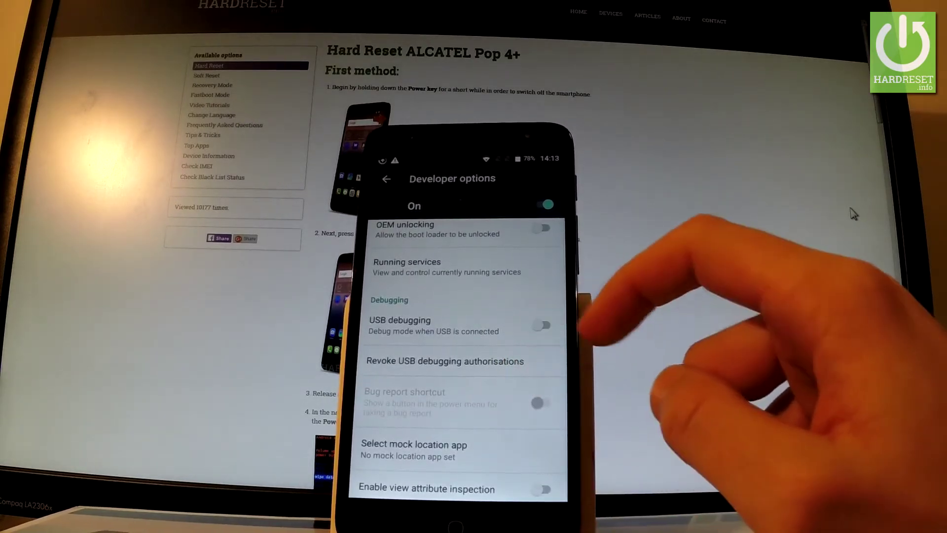
pyautogui.click(541, 326)
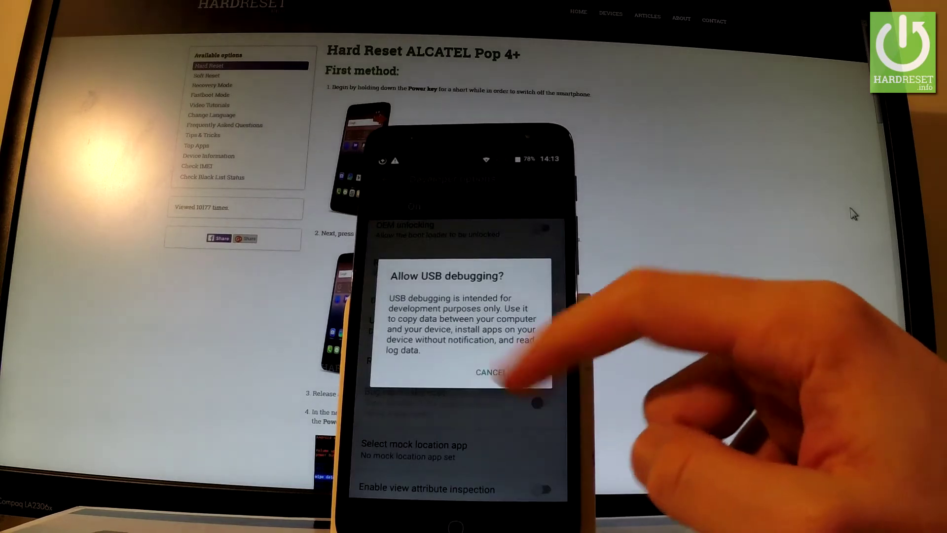